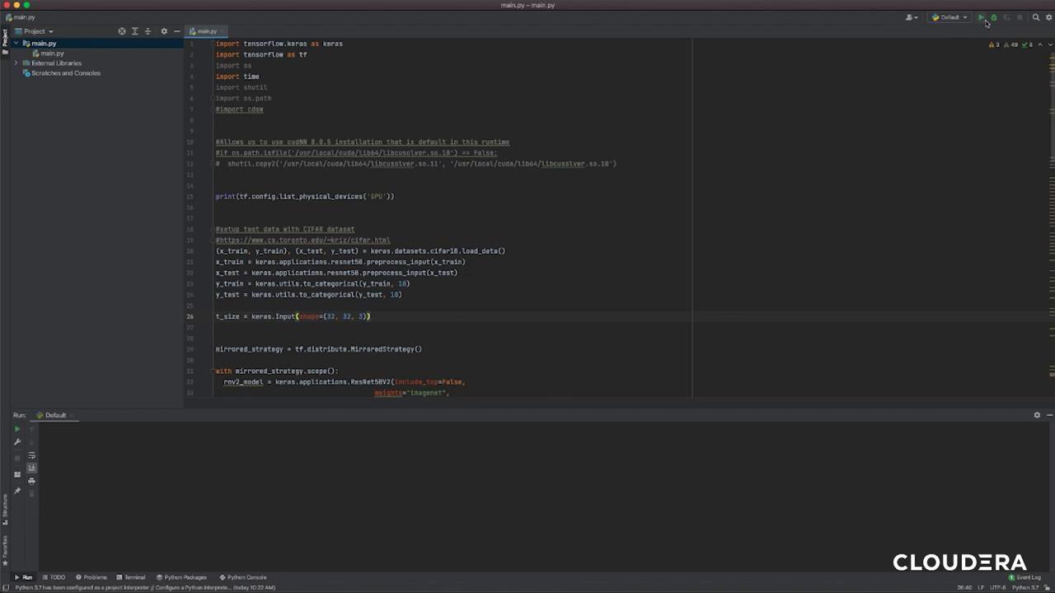
- Run main.py locally with the Default configuration and scroll down to the data-loading code
click(981, 17)
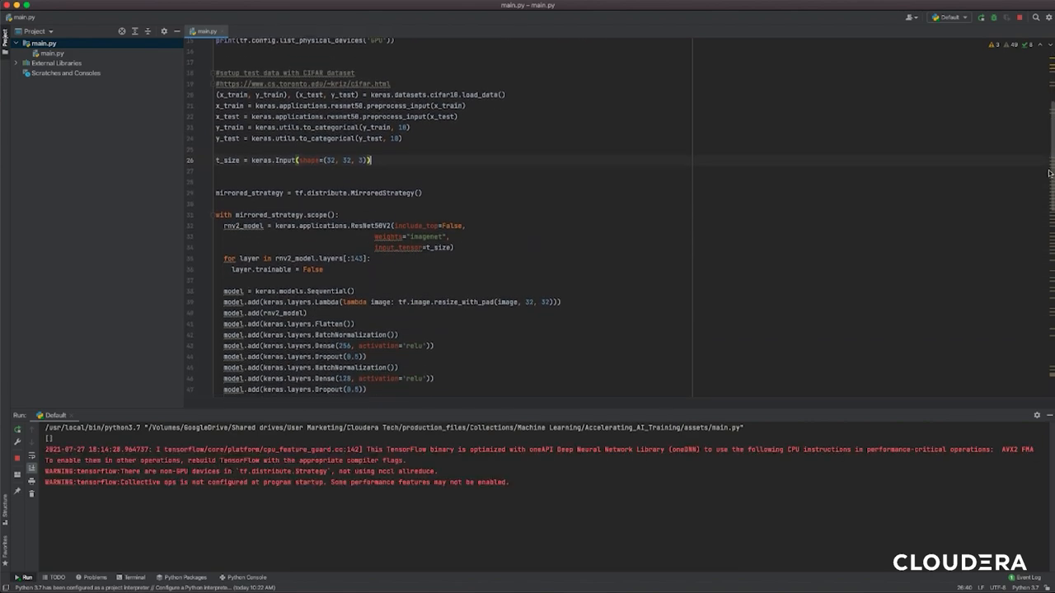
scroll(down, 3)
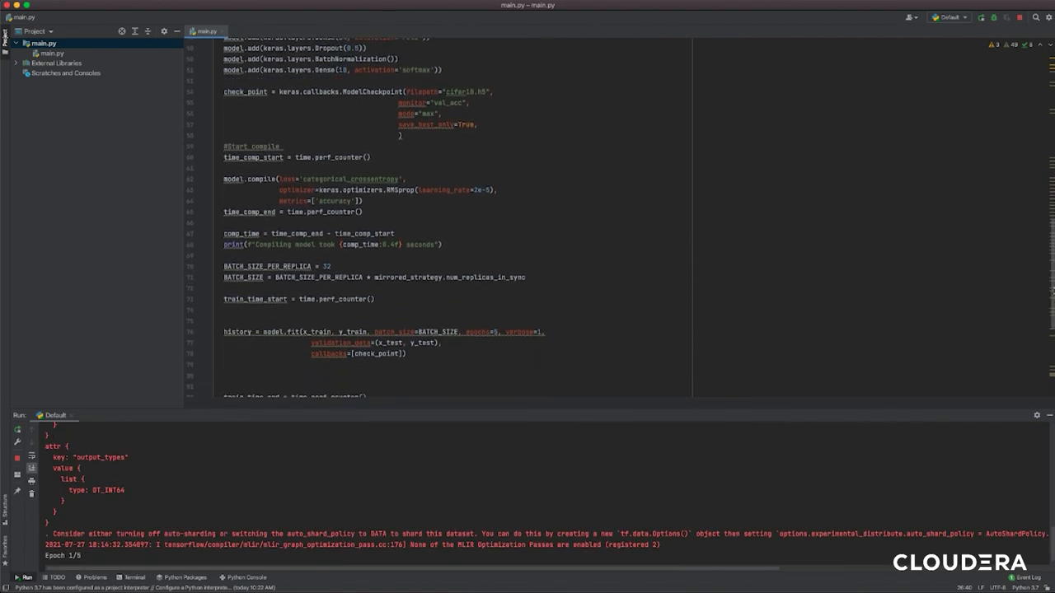
scroll(down, 3)
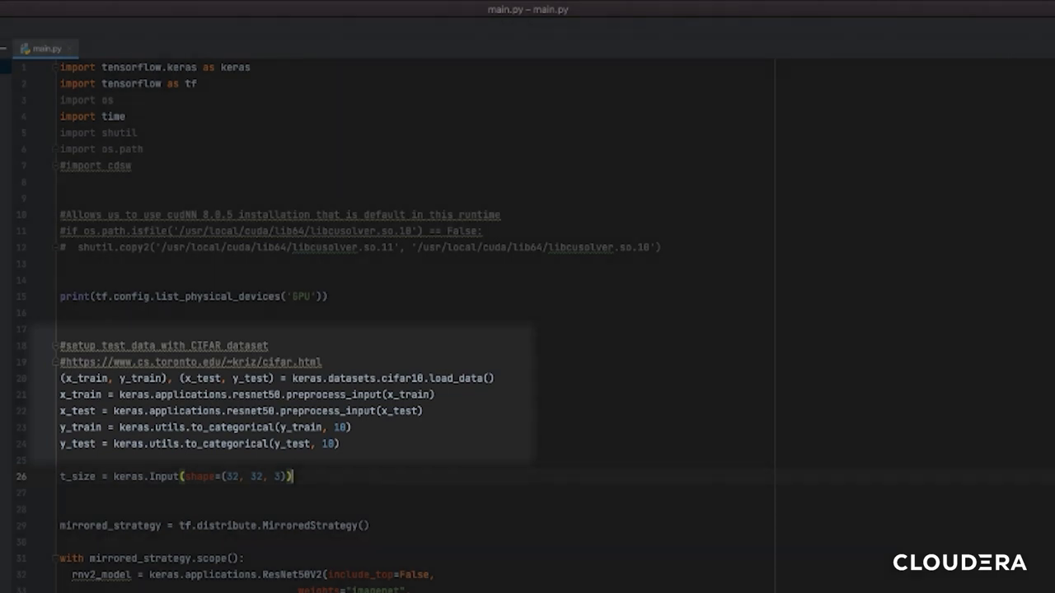
scroll(down, 3)
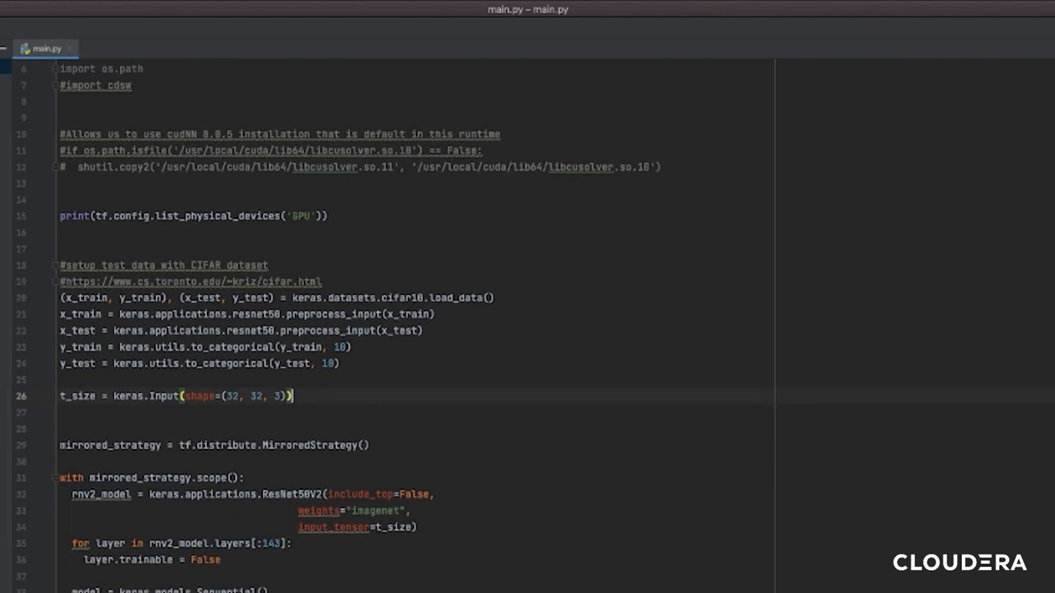
scroll(down, 3)
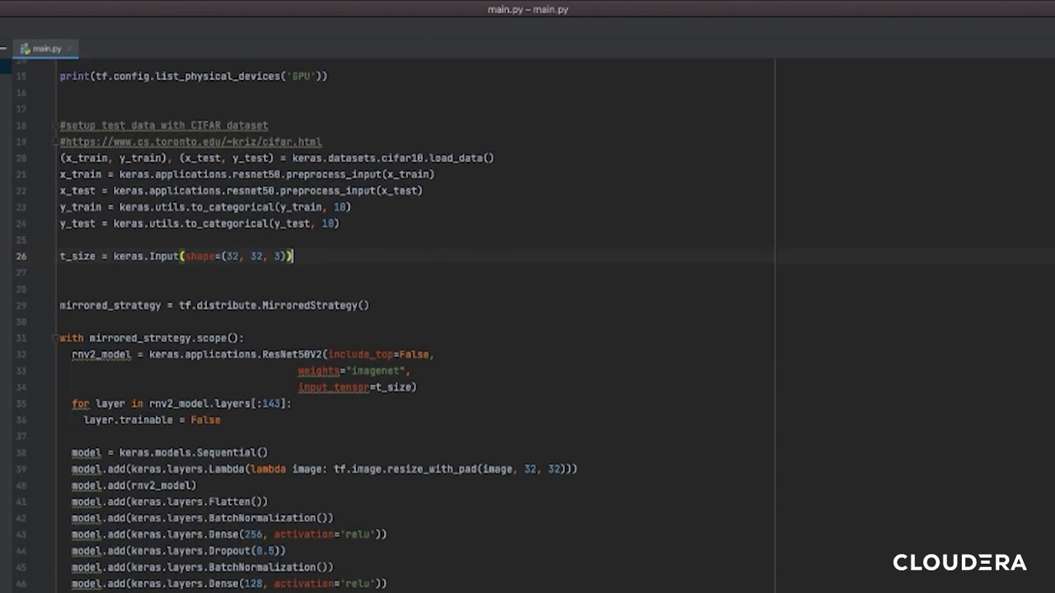
scroll(down, 3)
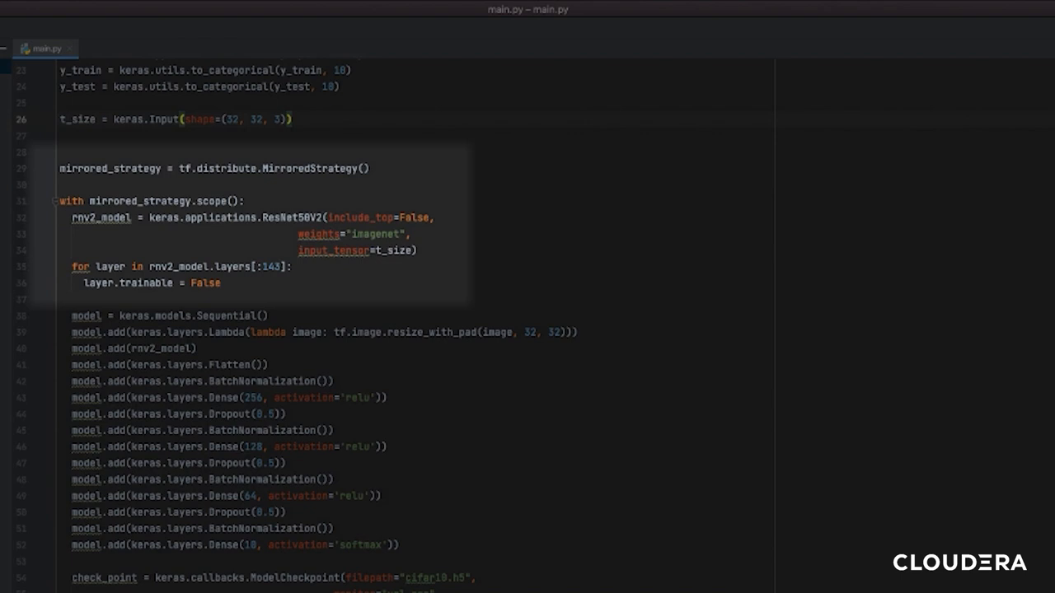
scroll(down, 3)
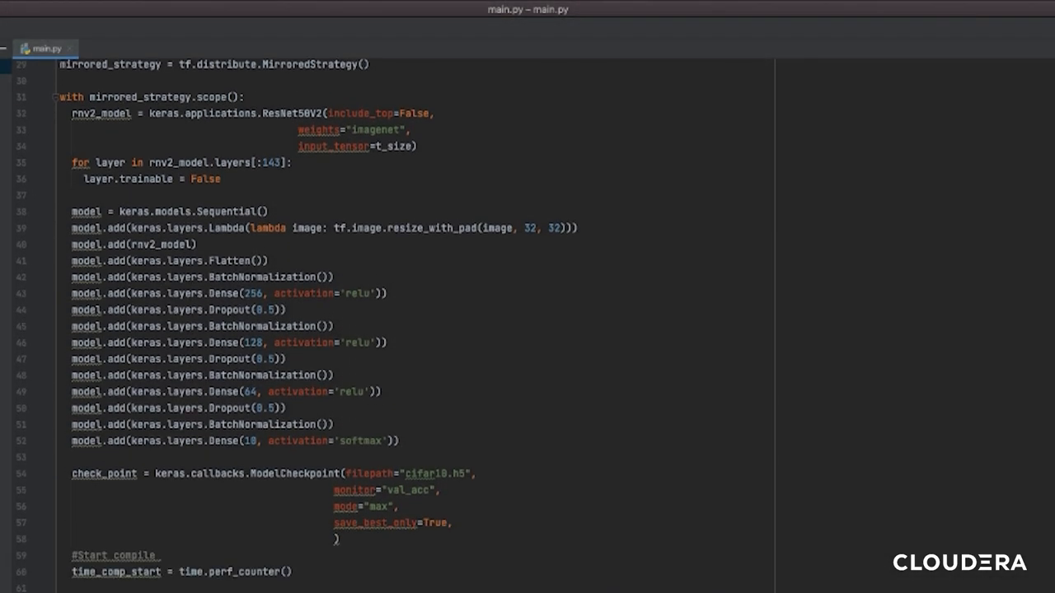
scroll(down, 3)
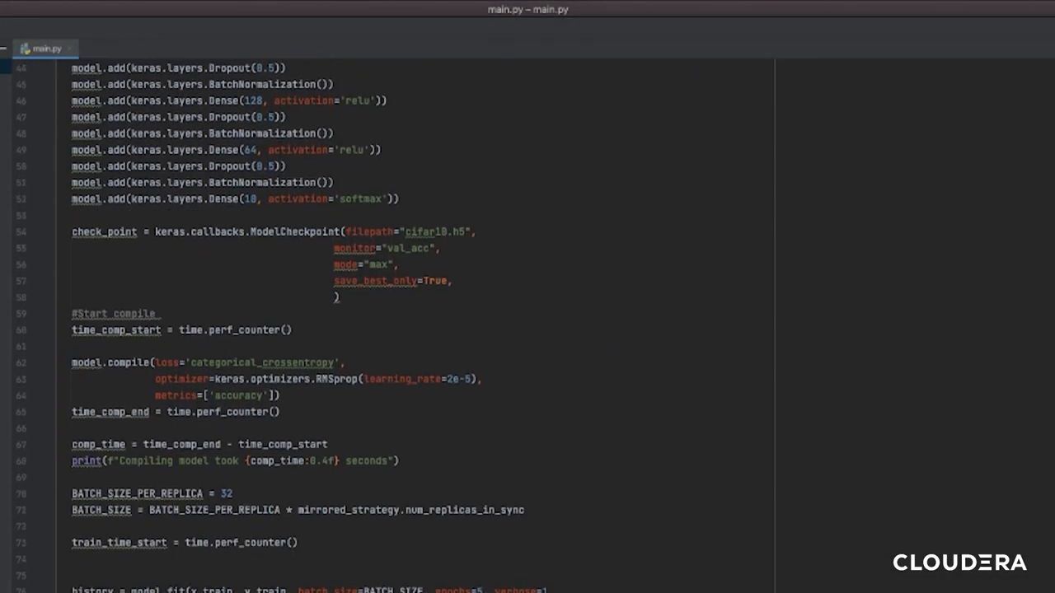
scroll(down, 3)
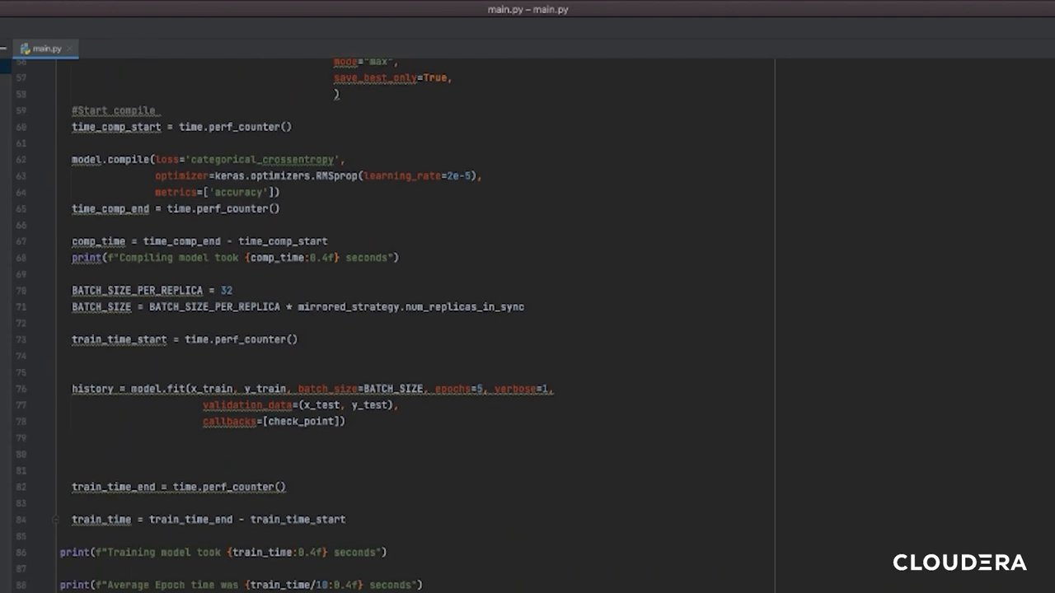
scroll(down, 3)
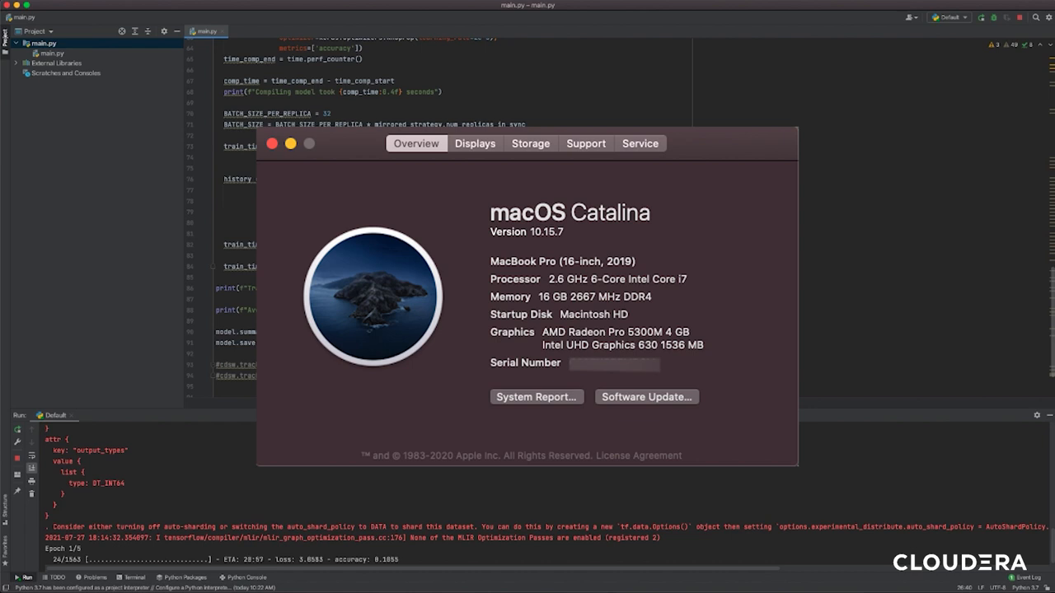
- Show About This Mac: 6-core Intel Core i7 with 16 GB memory
click(273, 143)
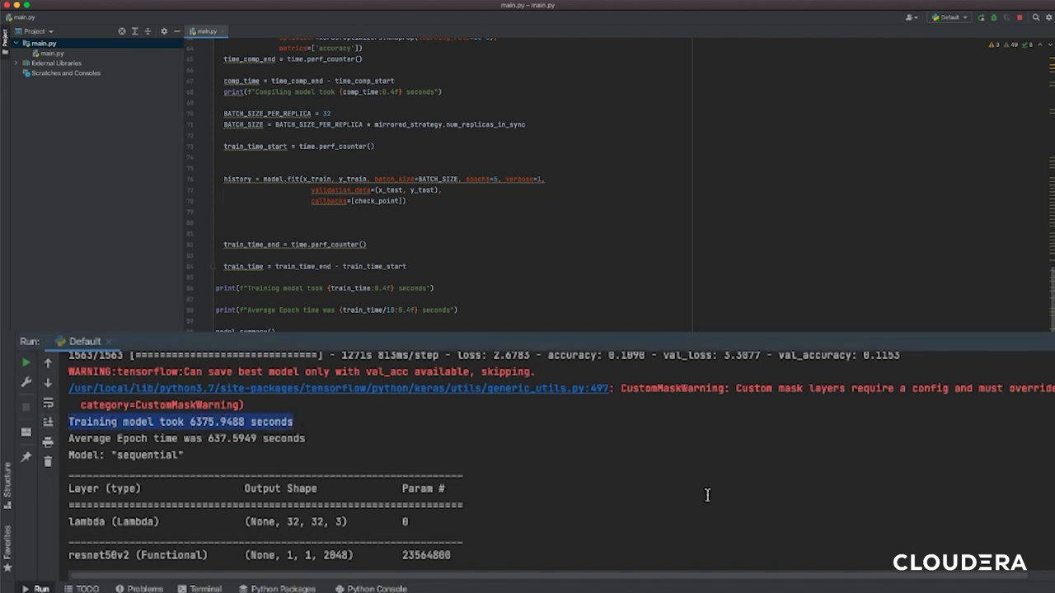
mouse_move(890, 497)
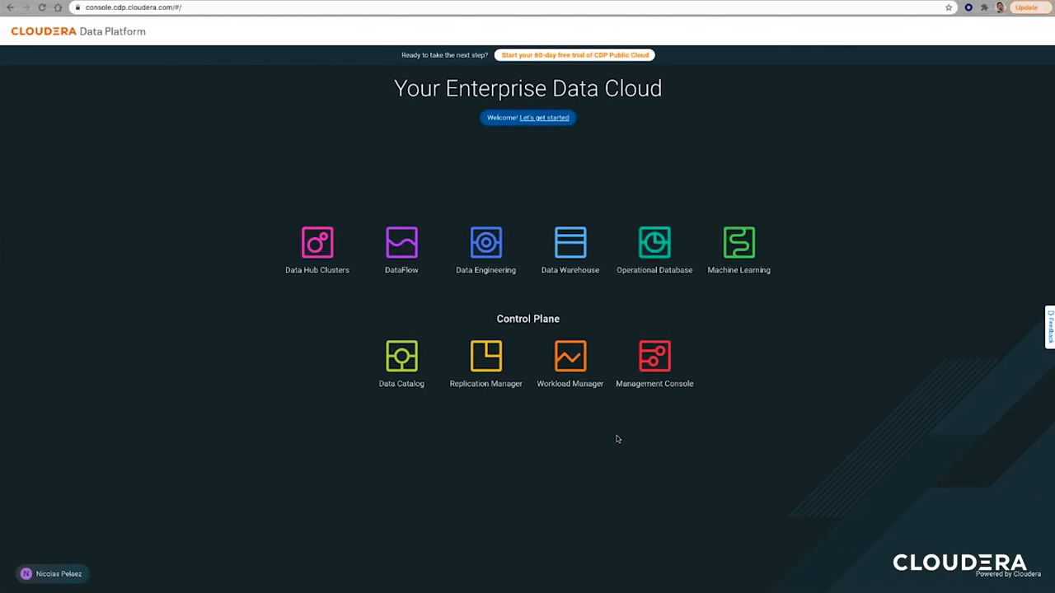
mouse_move(740, 297)
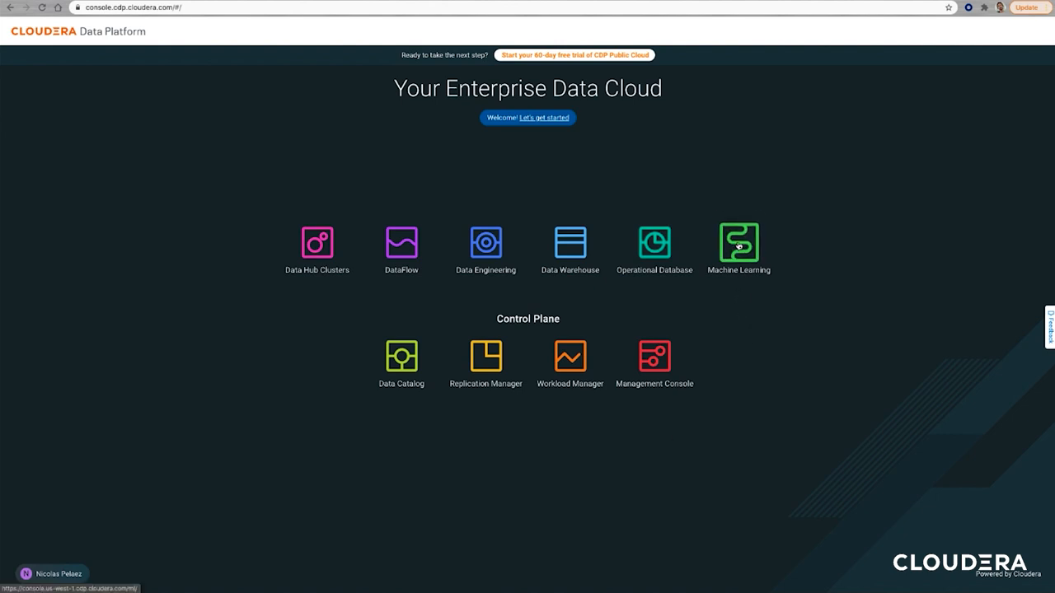
- Go to Machine Learning workspaces and enter Example-ML-Workspace to list its projects
click(739, 243)
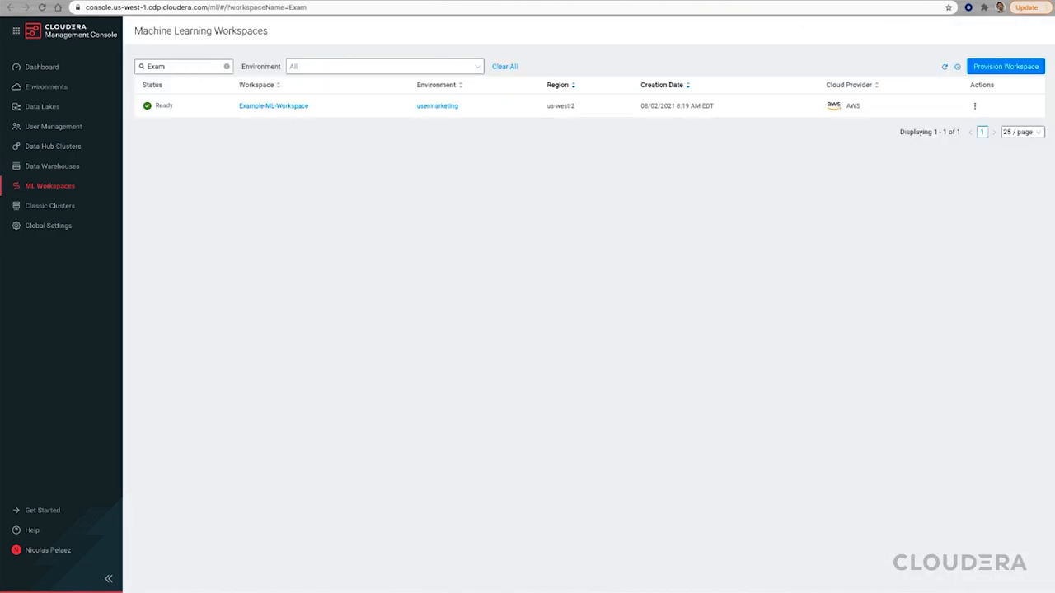
mouse_move(817, 67)
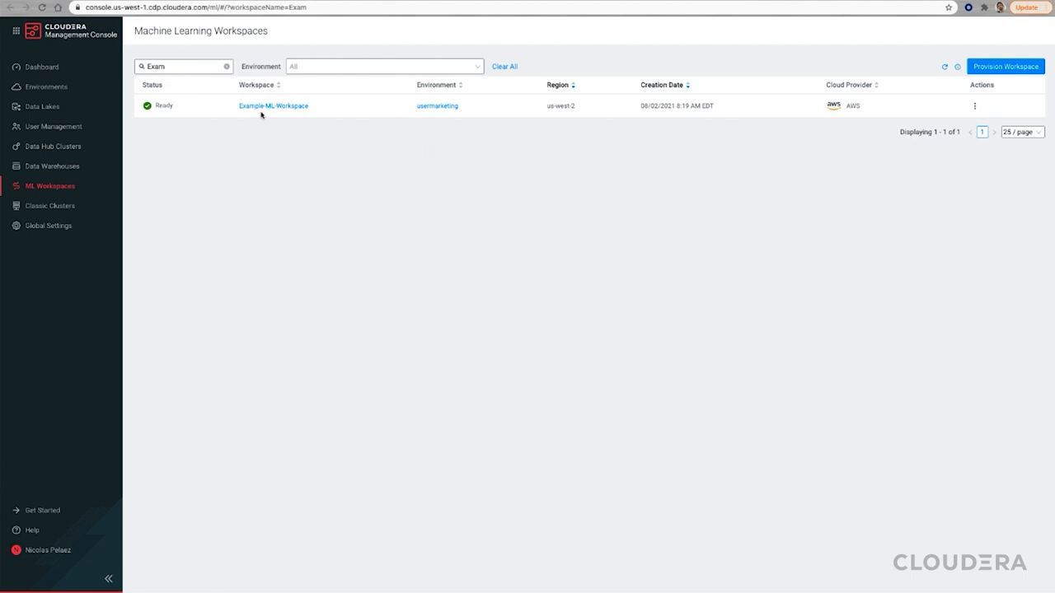
click(273, 105)
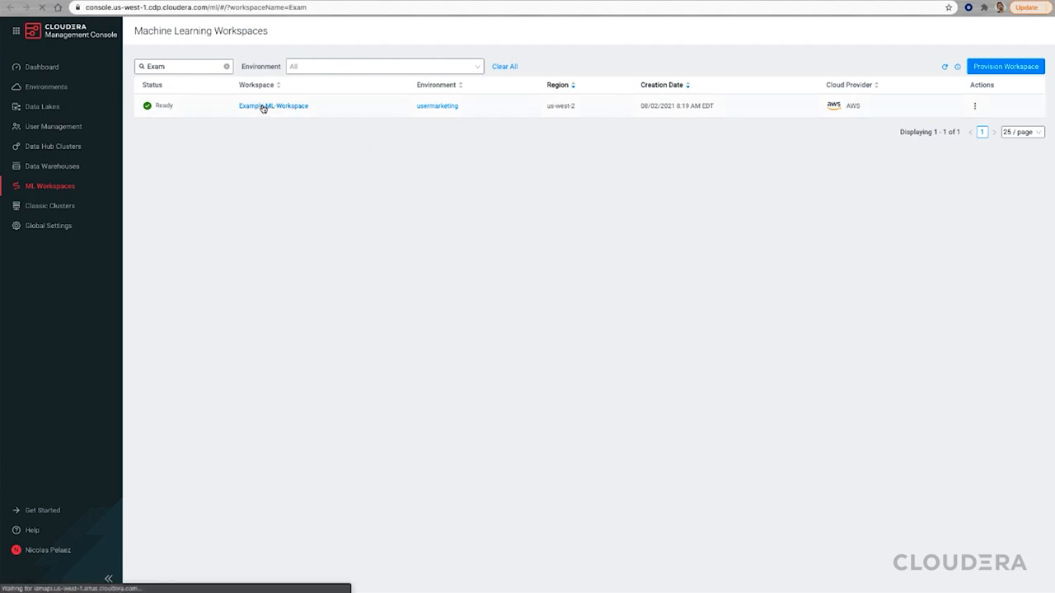
click(273, 105)
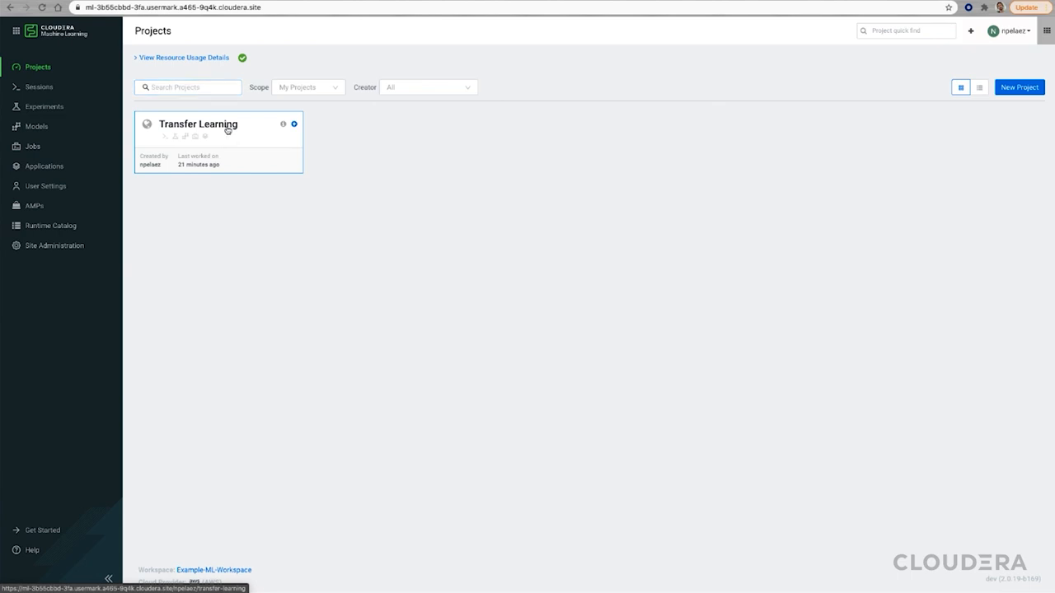
- Enter the Transfer Learning project and preview requirements.txt (Keras 2.4.3, TensorFlow 2.4.2)
click(198, 124)
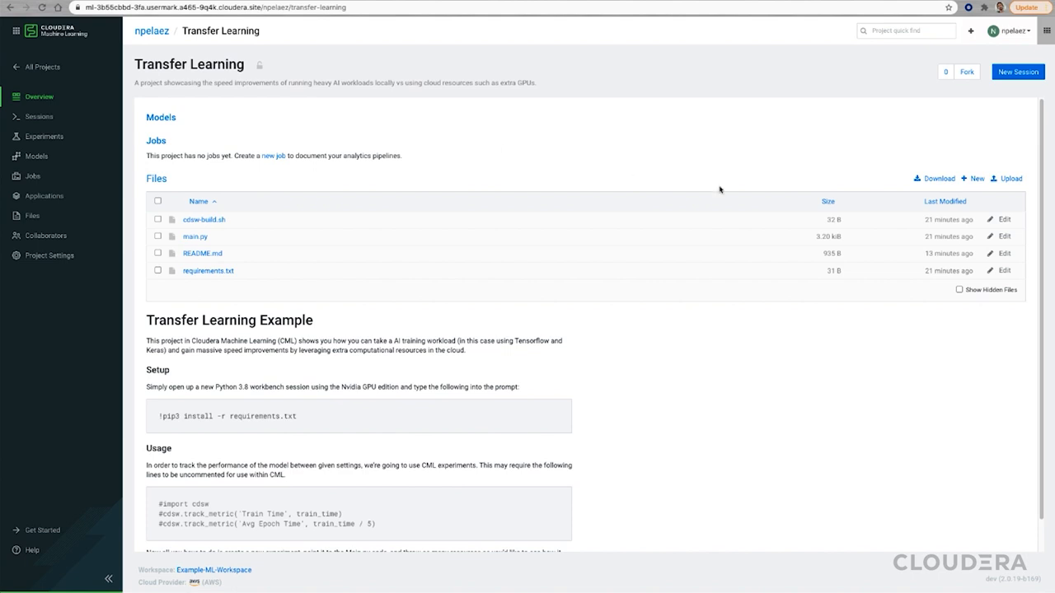
scroll(down, 3)
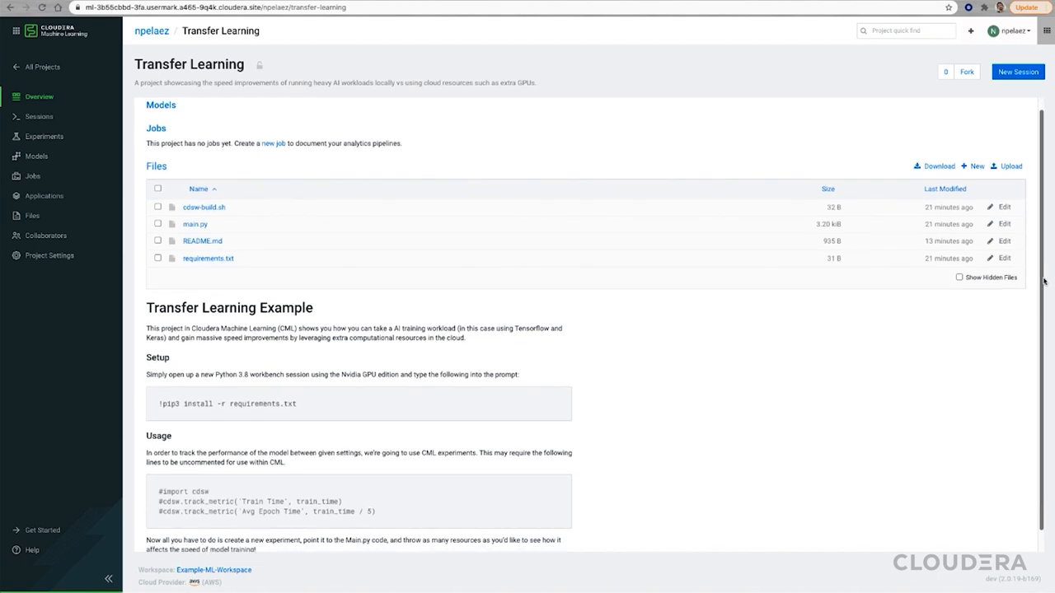
scroll(down, 3)
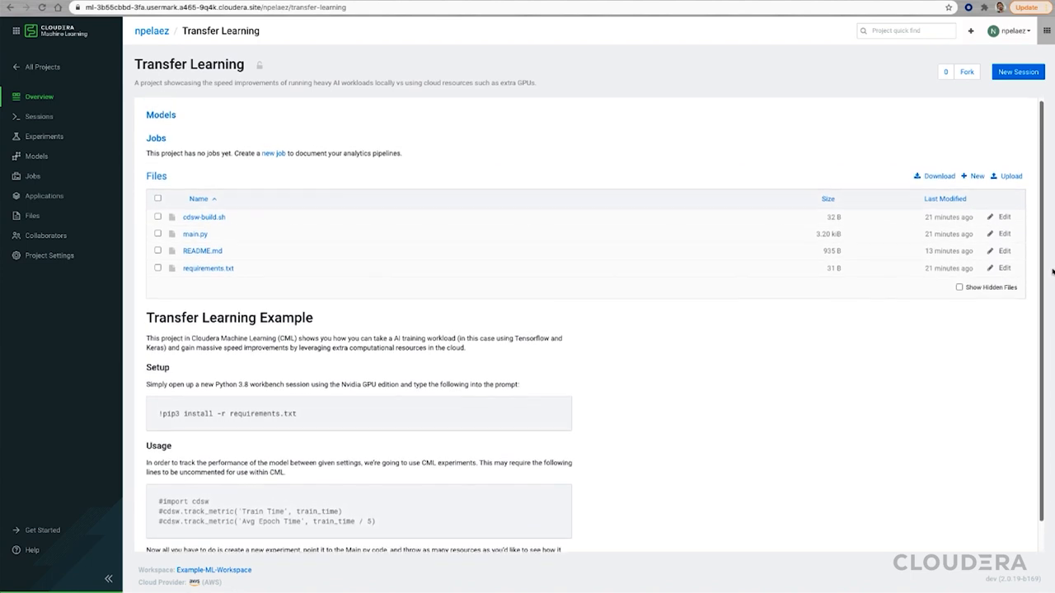
scroll(down, 3)
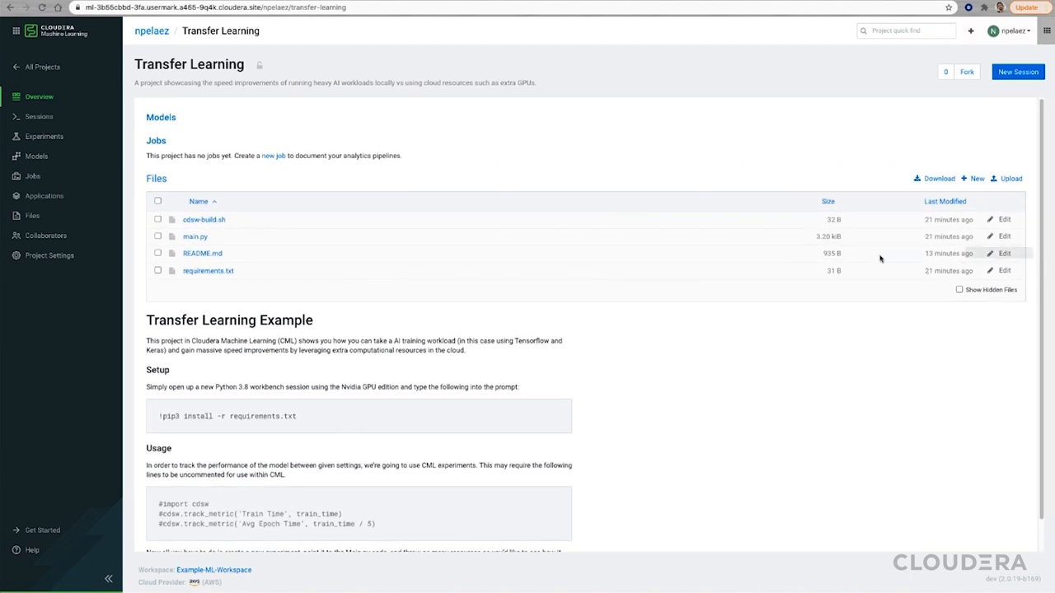
mouse_move(208, 272)
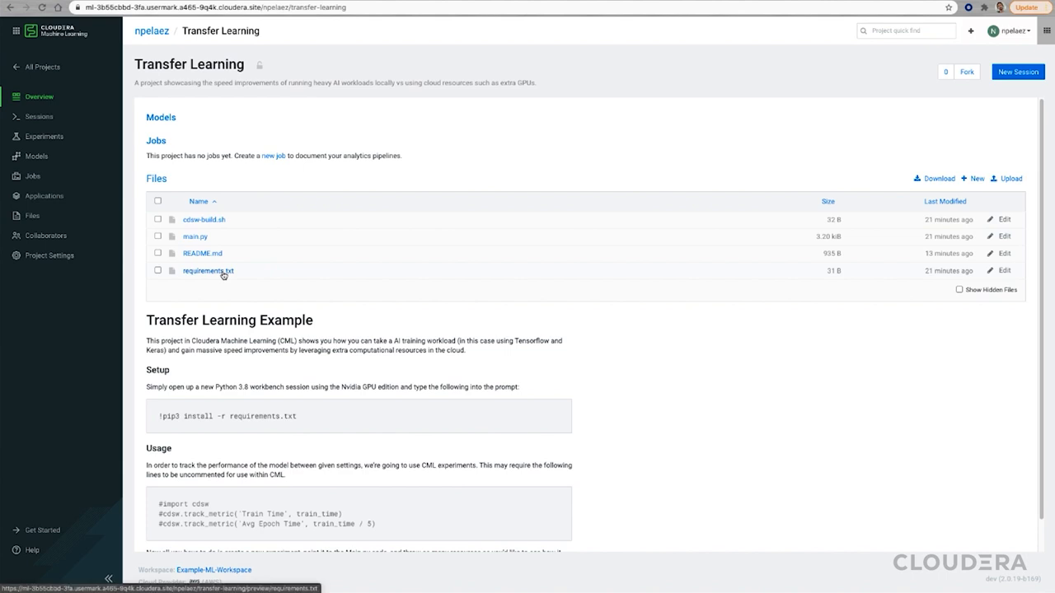
click(207, 271)
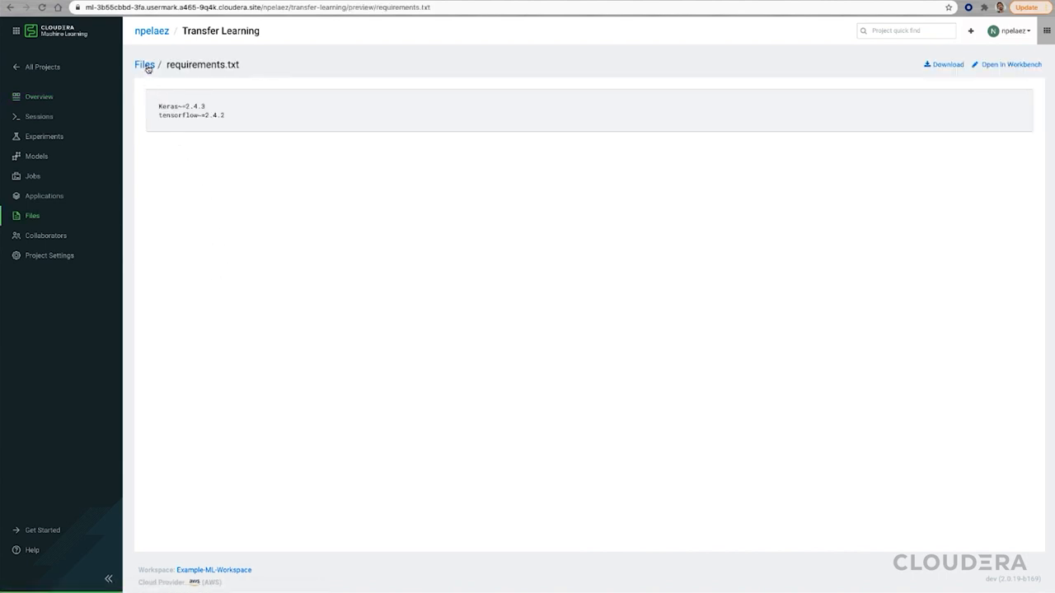
- Read through main.py from the Files list, then go back to the project Overview
click(144, 65)
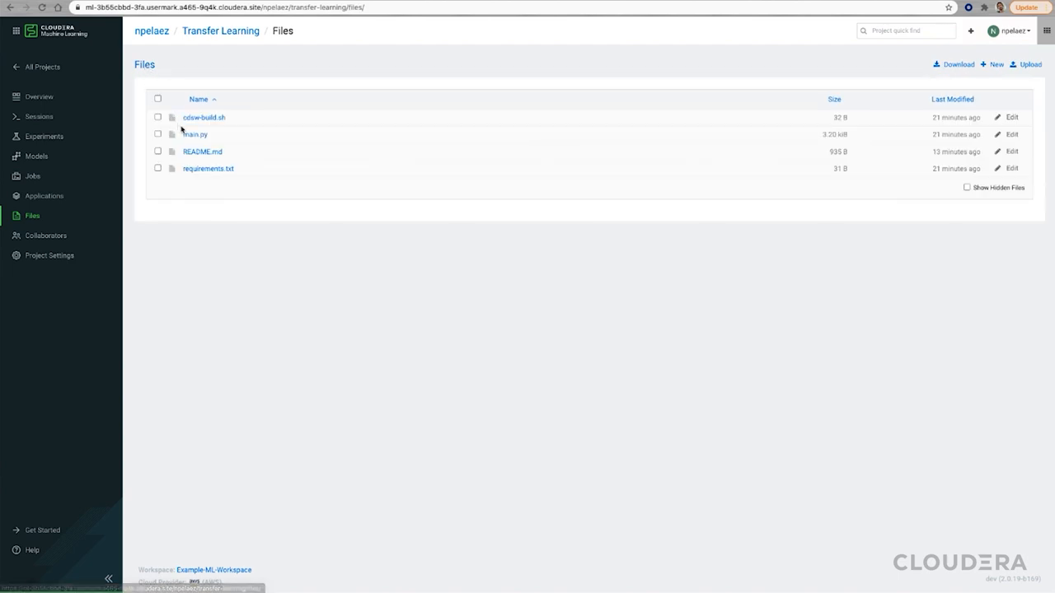
click(195, 133)
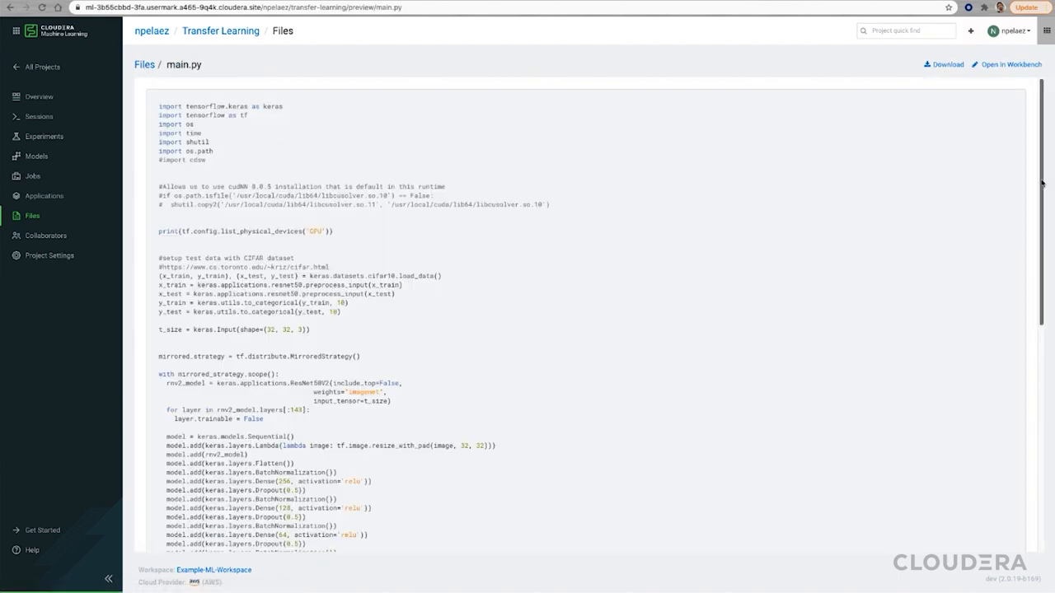
scroll(down, 3)
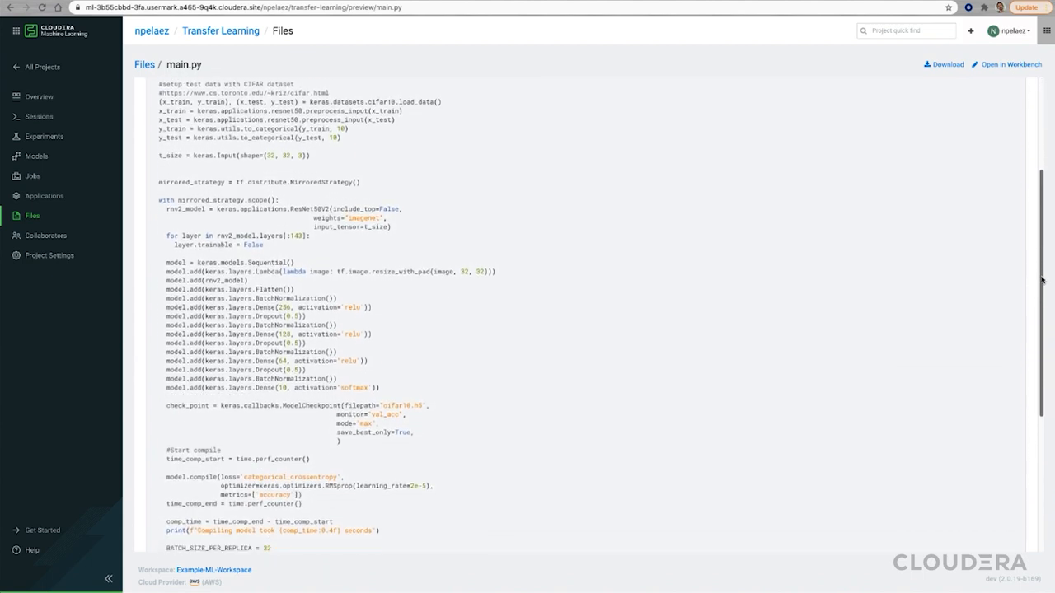
scroll(down, 3)
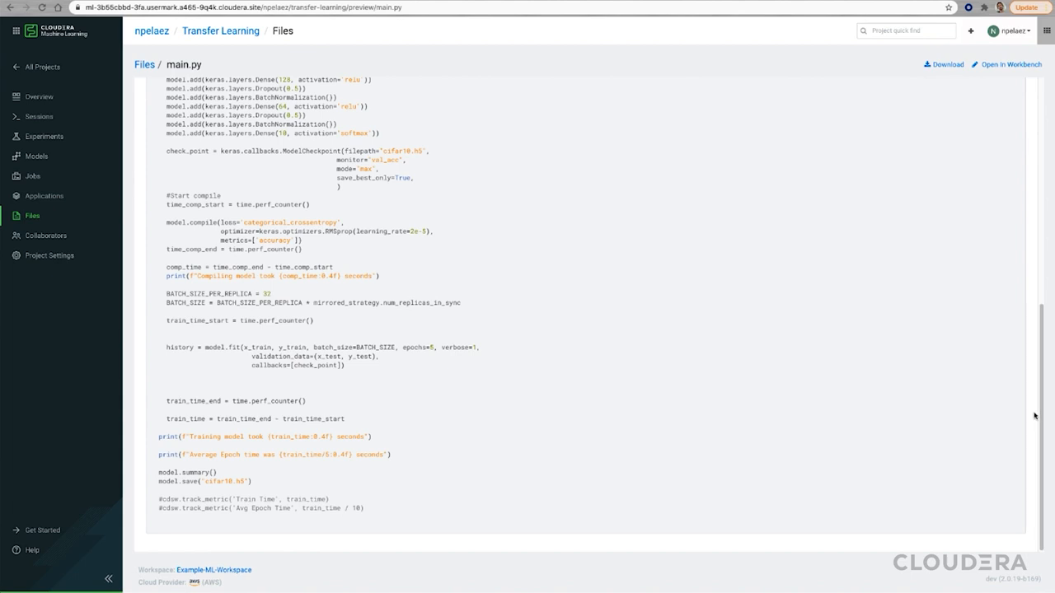
click(220, 30)
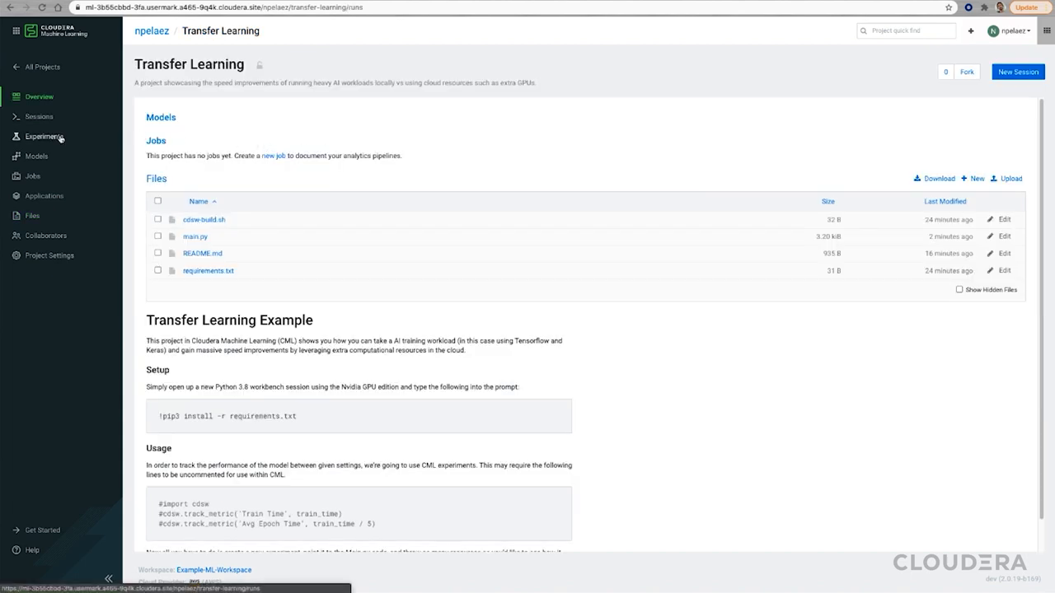
- Go to Experiments and start creating a new experiment
click(45, 136)
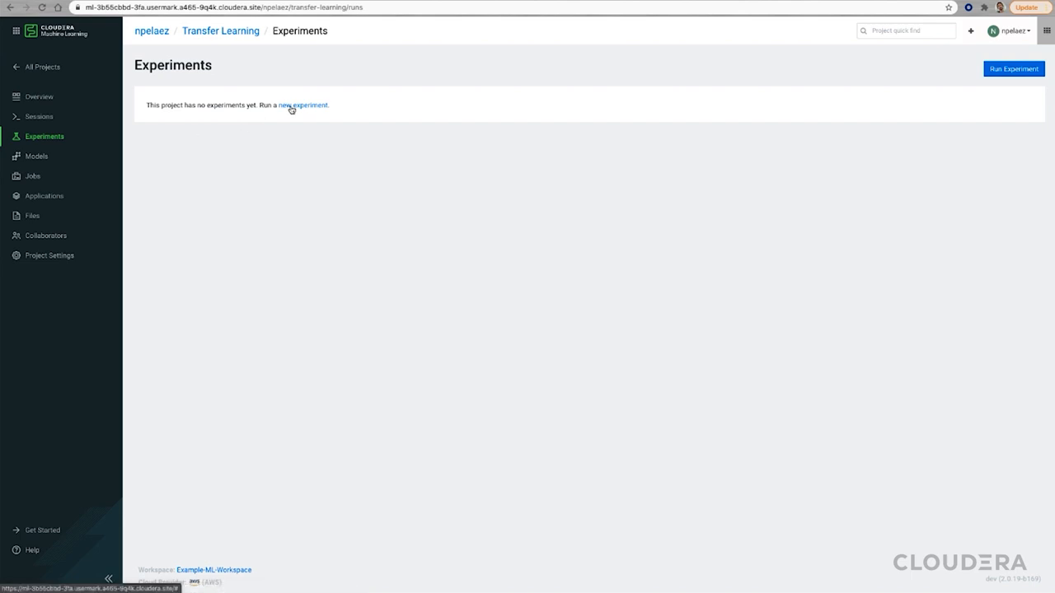
click(302, 105)
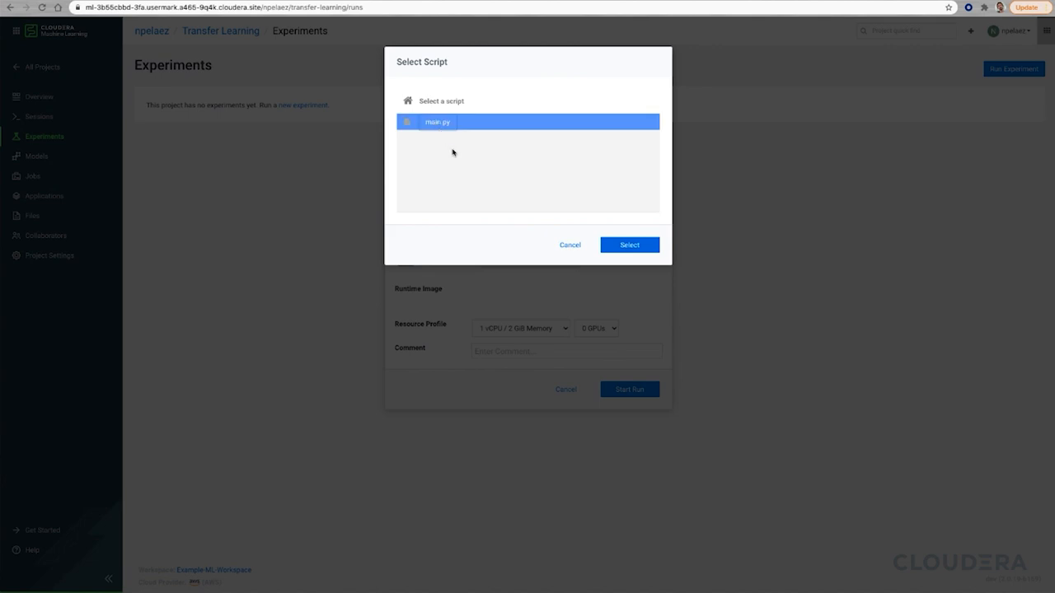
- Choose main.py with kernel Python 3.8, Nvidia GPU edition, runtime version 2021.06
click(629, 245)
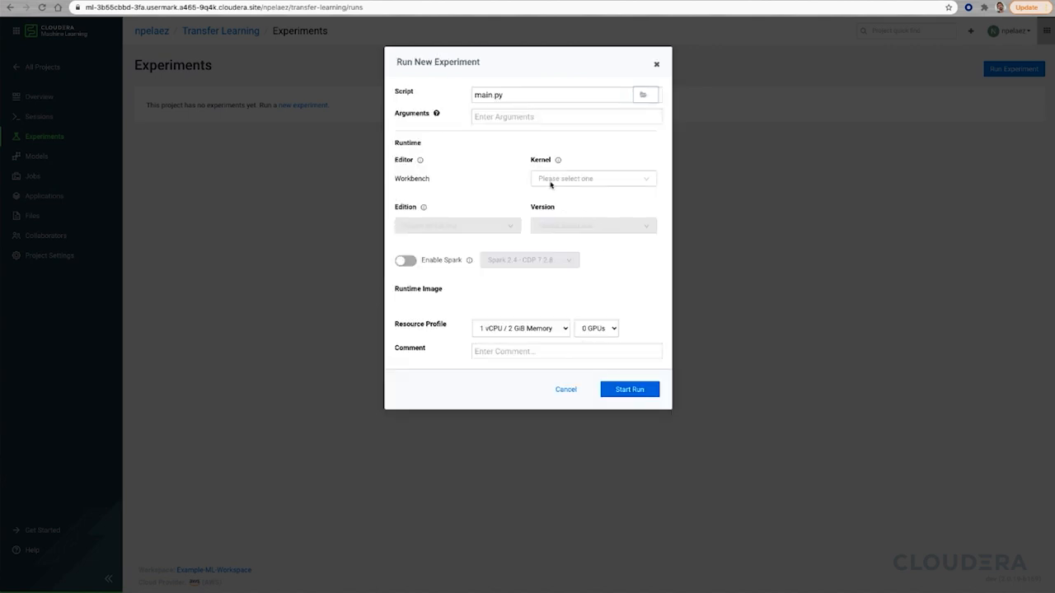
click(592, 178)
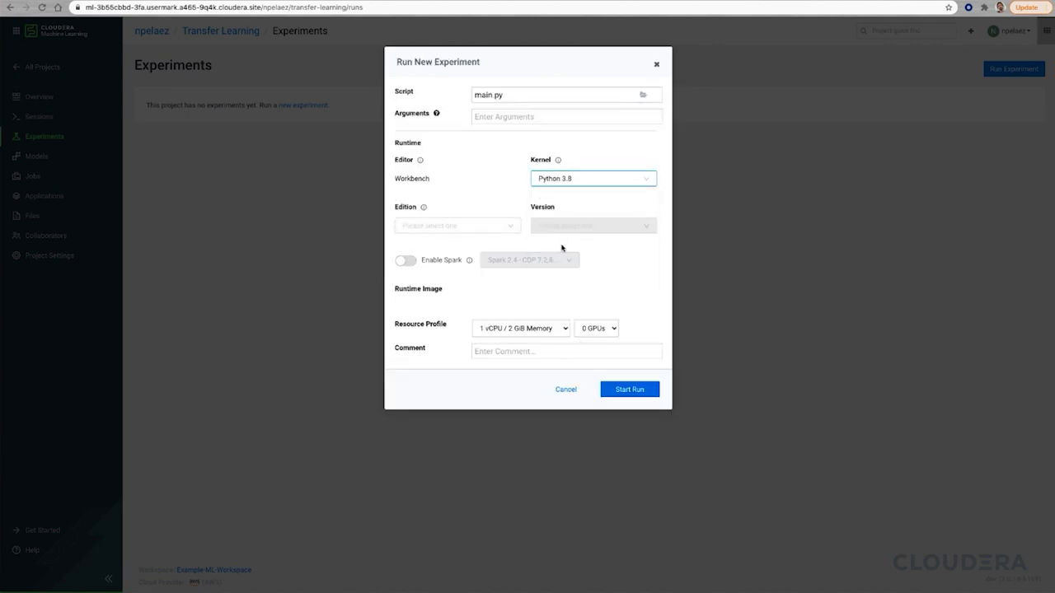
click(458, 225)
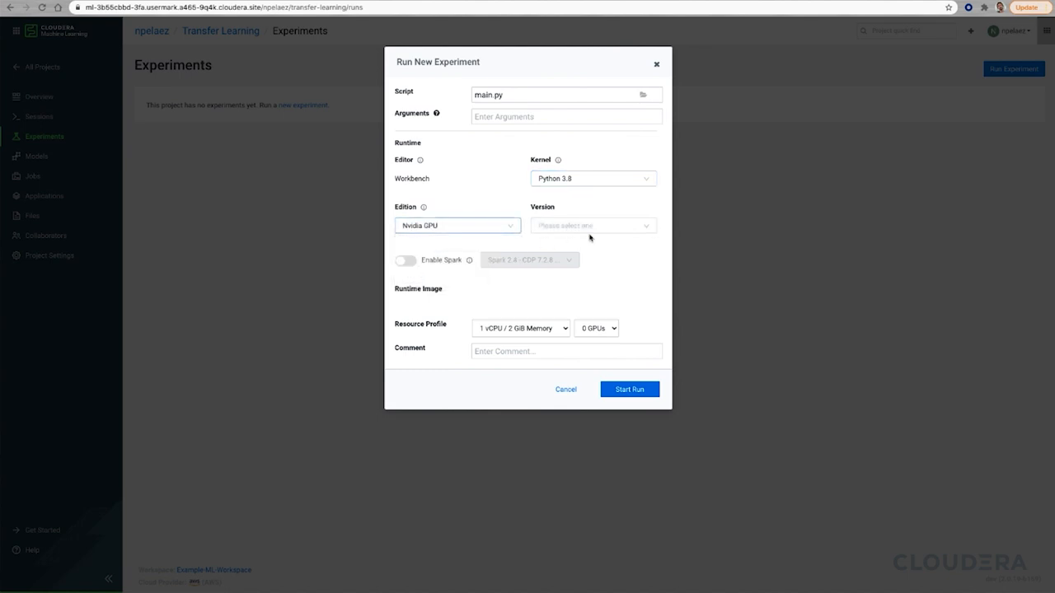
click(592, 225)
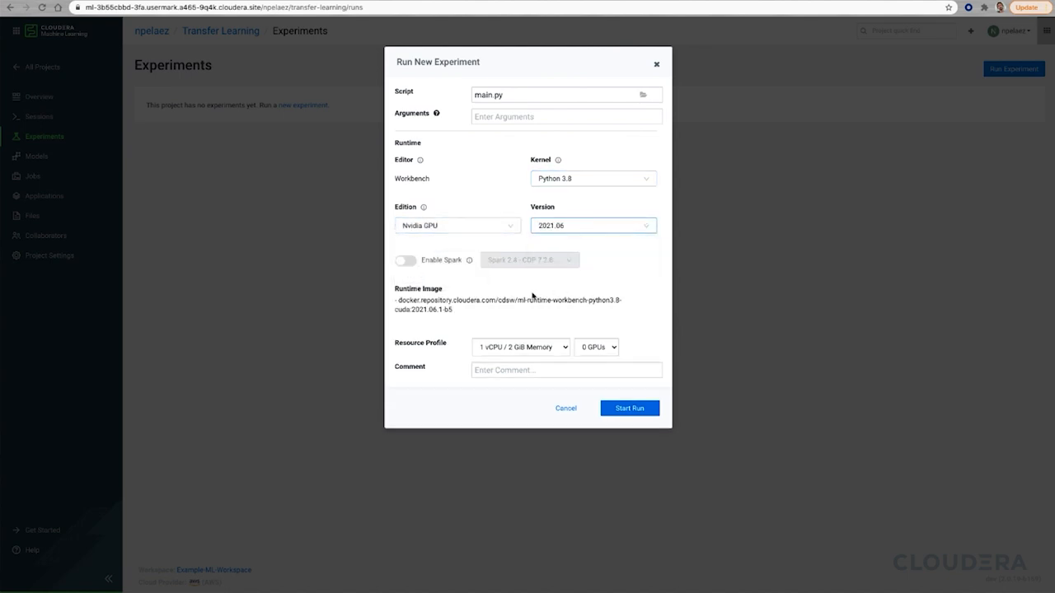
- Give it 2 vCPU / 16 GiB with 0 GPUs, comment '0 GPU', and start the run
click(520, 346)
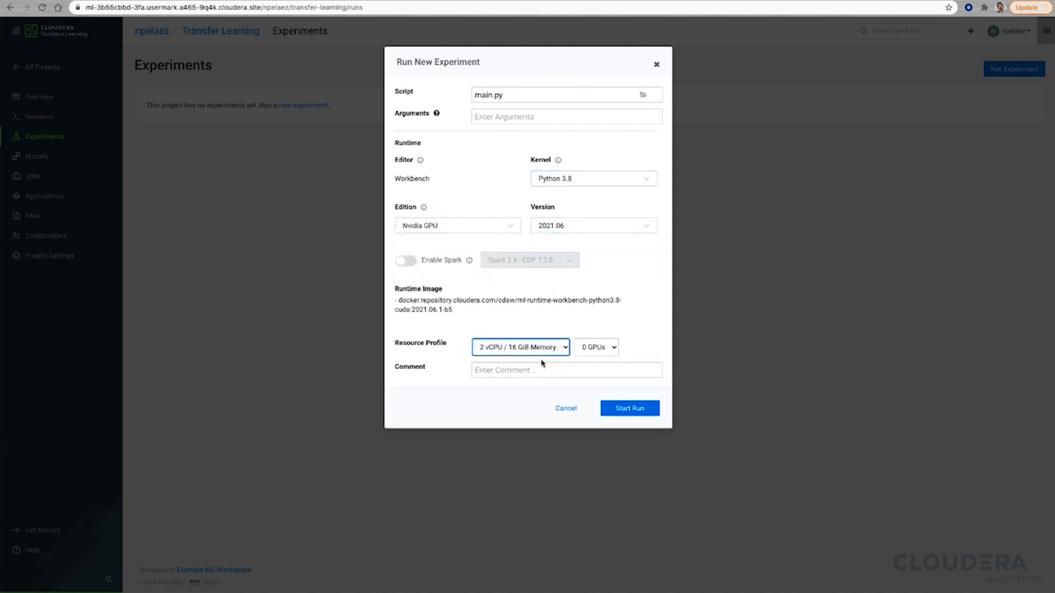
click(567, 369)
text(0 GPU)
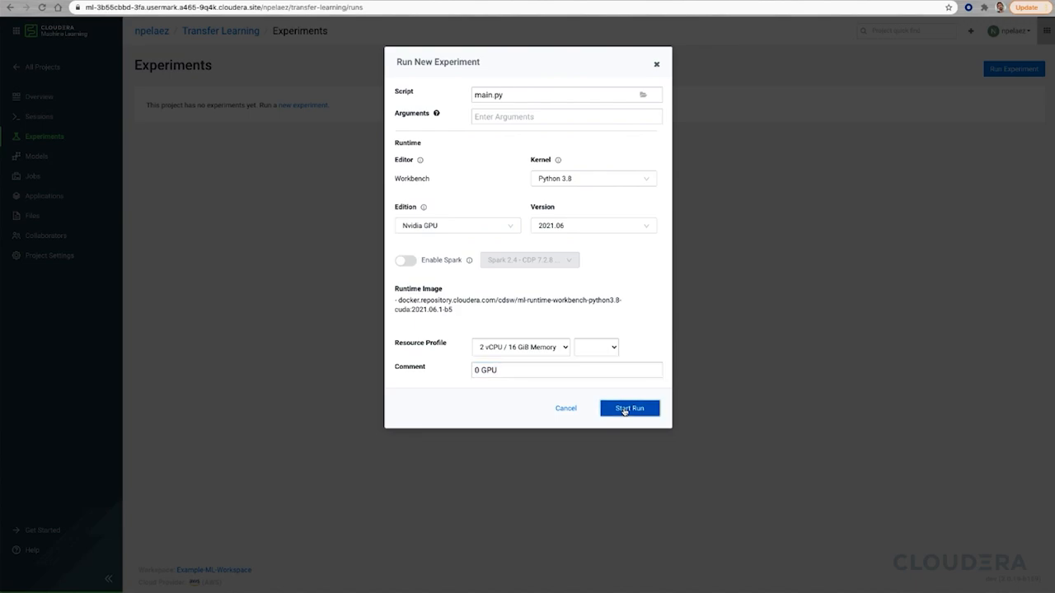
click(629, 408)
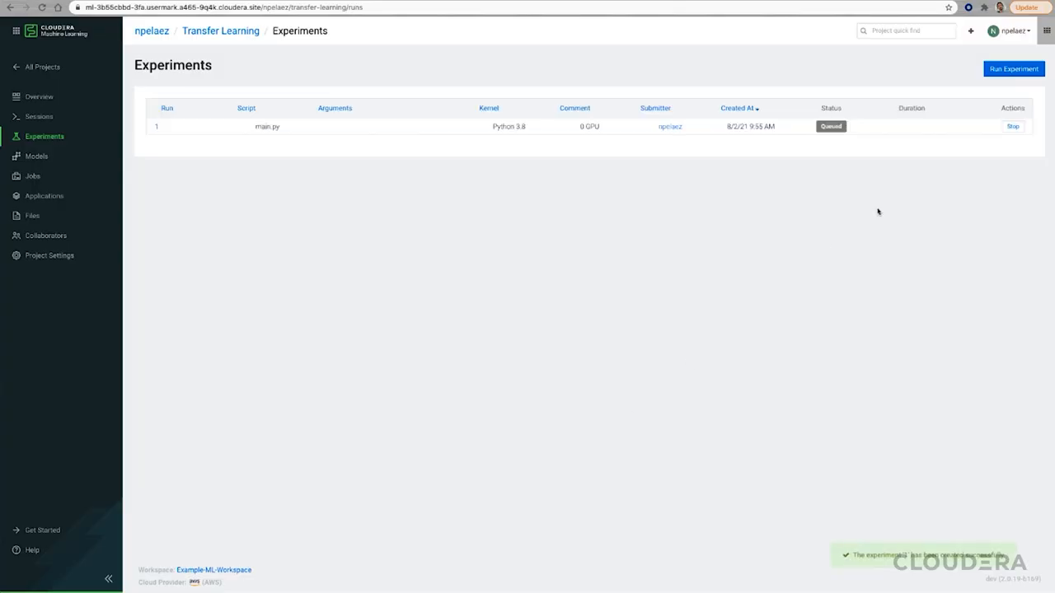
- Start run 2: same Nvidia GPU runtime and resources with 1 GPU, commented '1 GPU'
click(1013, 68)
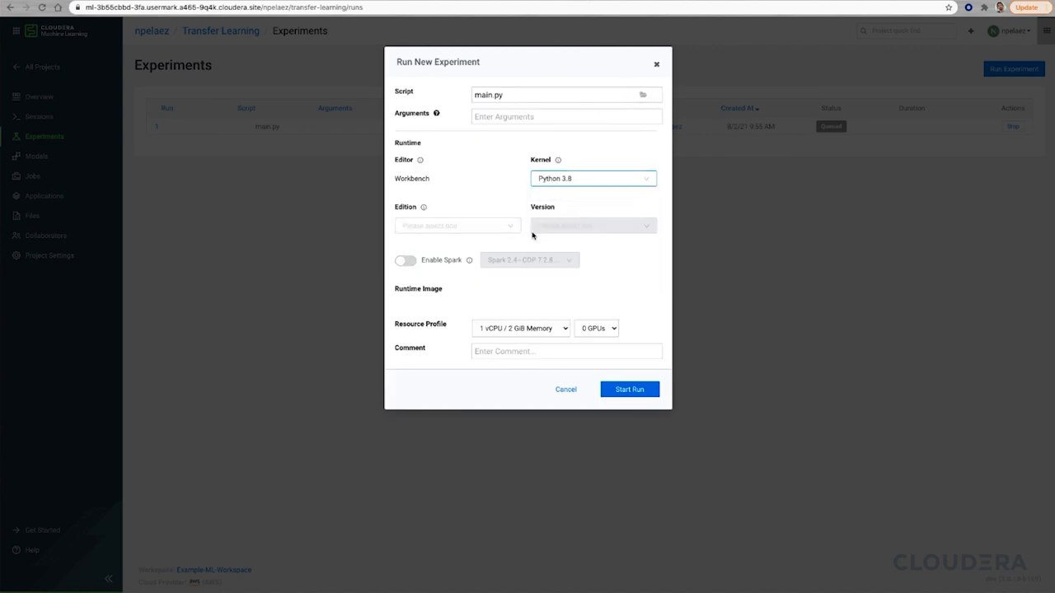
click(457, 225)
text(1)
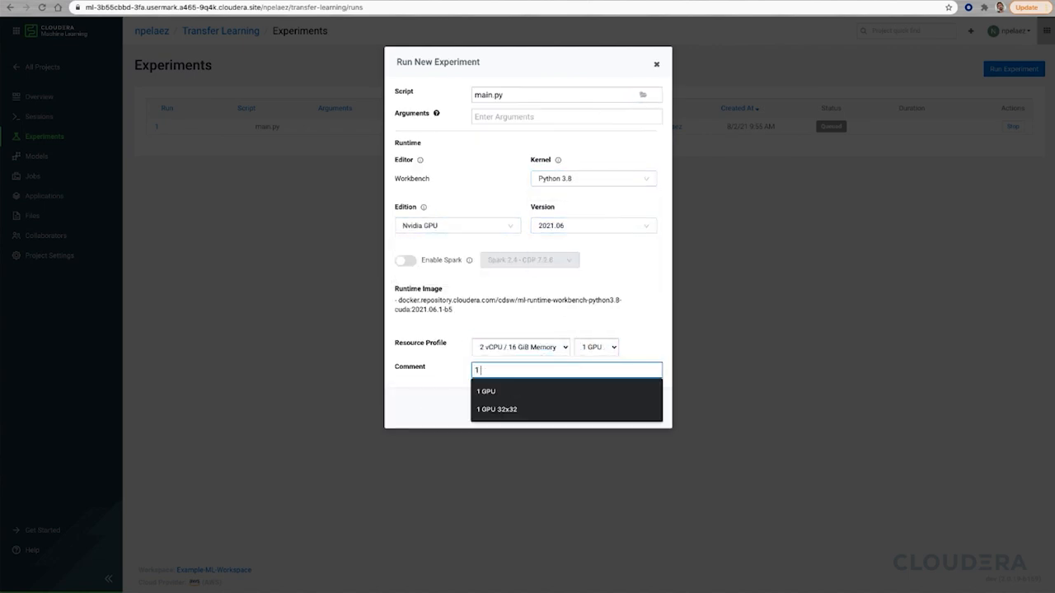
click(487, 391)
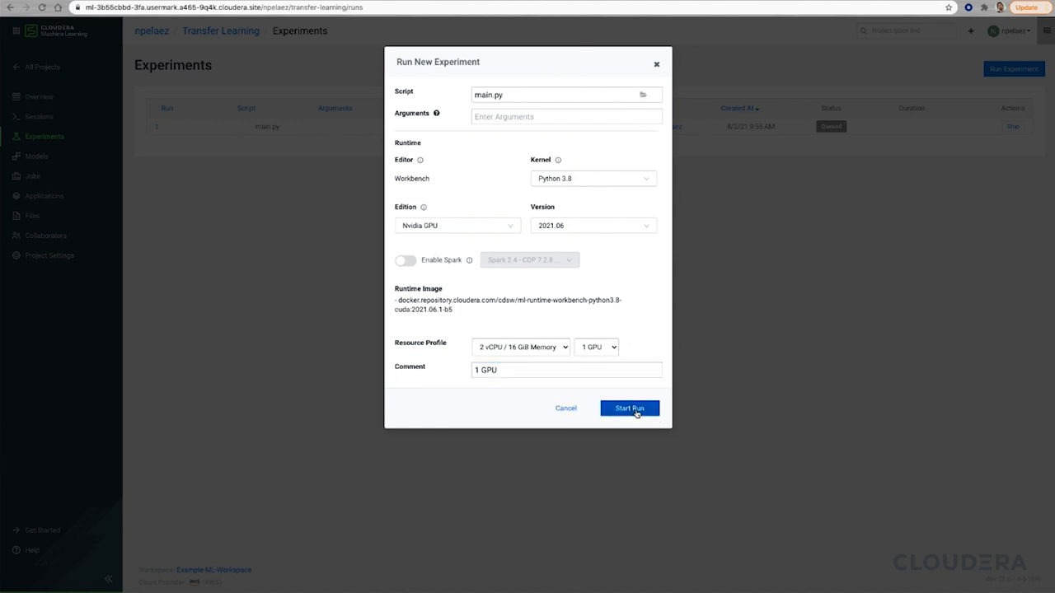
click(629, 408)
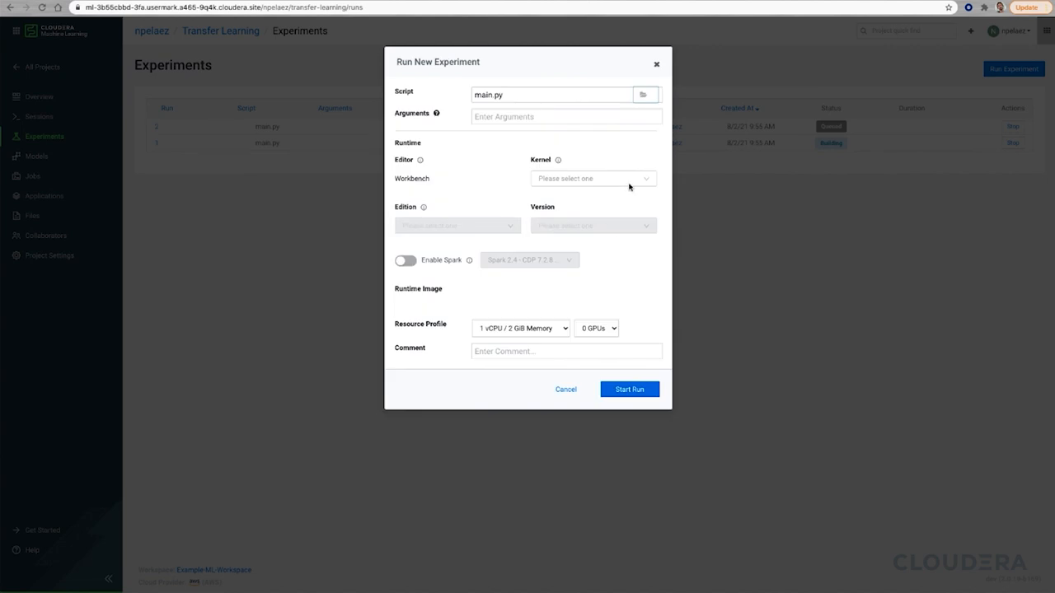
- Start run 3: Python 3.8 Nvidia GPU runtime, same resources with 2 GPUs, commented '2 GPU'
click(592, 225)
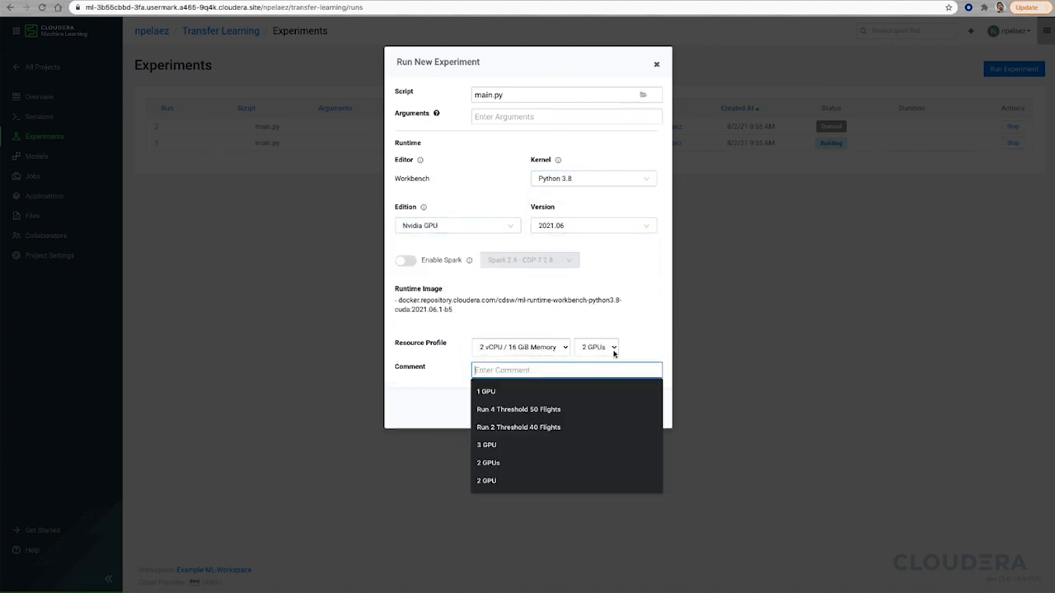
click(487, 480)
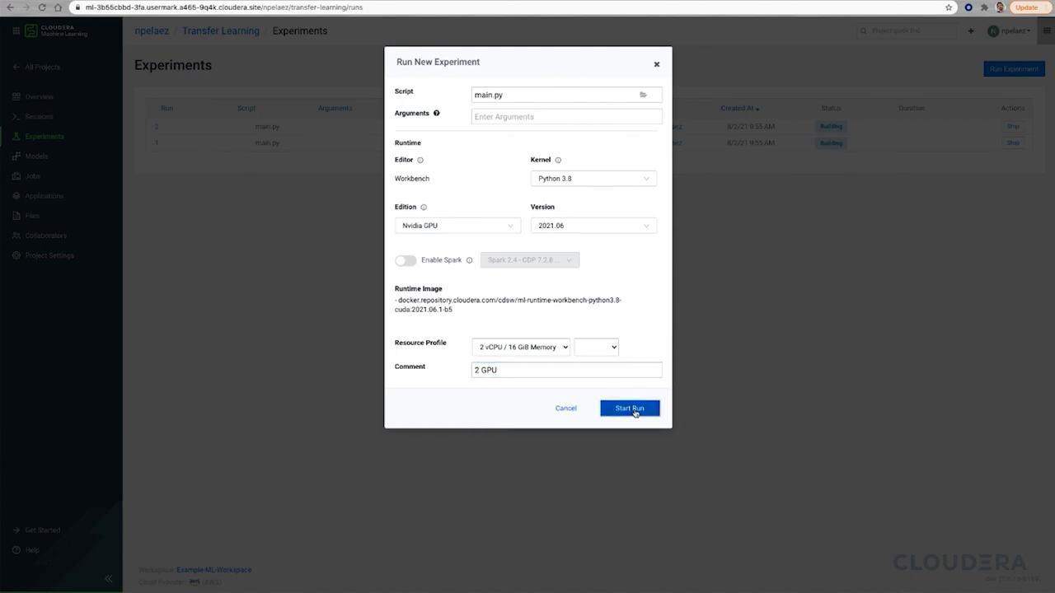
click(629, 408)
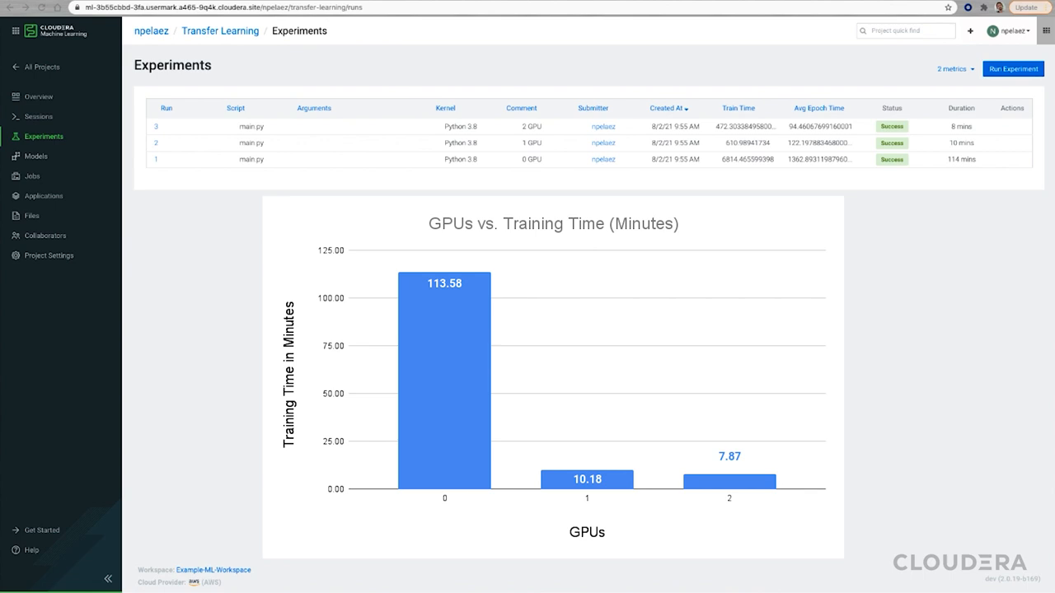
mouse_move(189, 148)
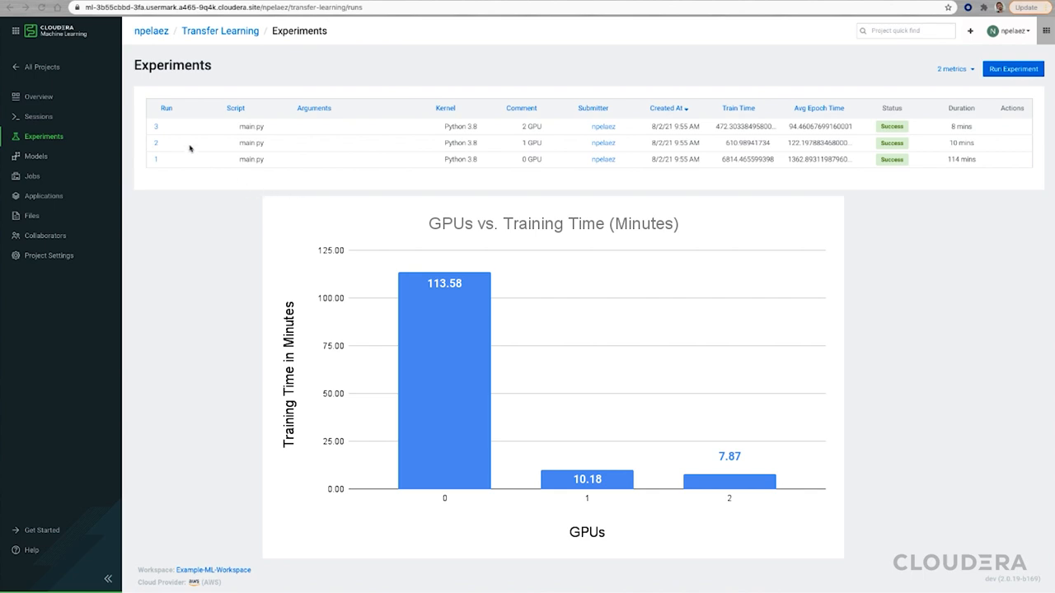